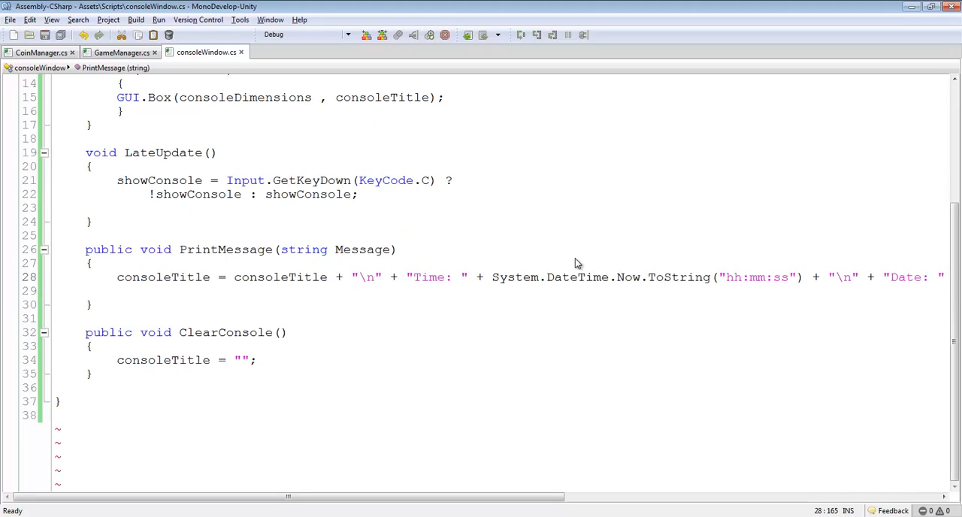
mouse_move(342, 181)
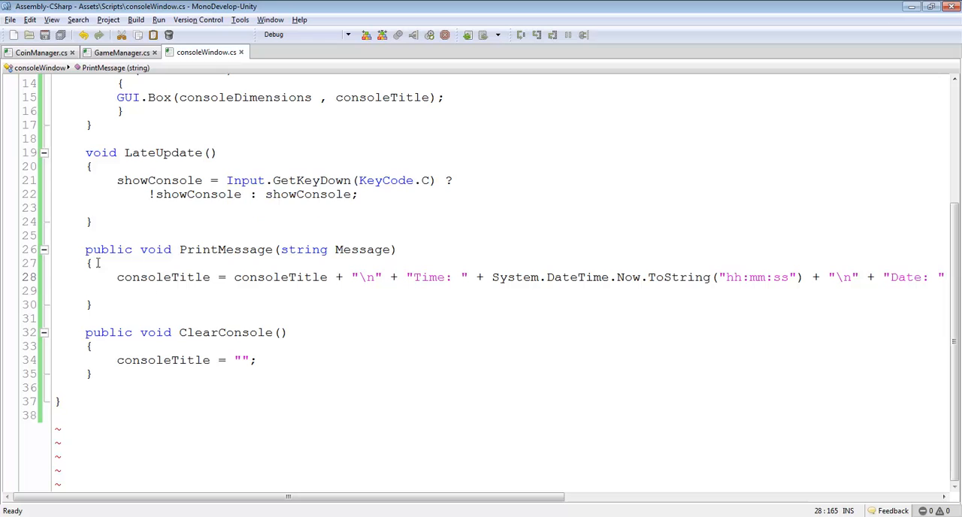
Step: Review PrintMessage and ClearConsole, then locate where CoinManager finds the GameManager
left_click_drag(84, 249, 93, 373)
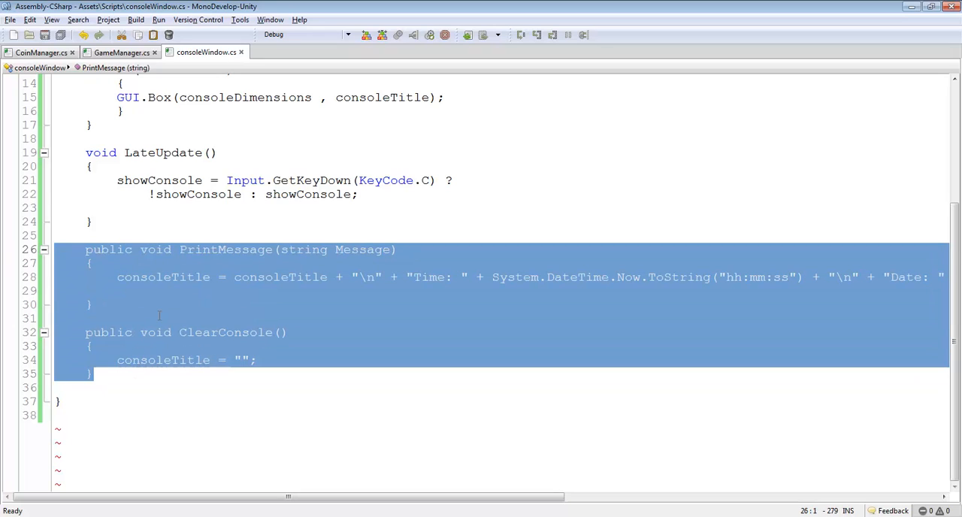
mouse_move(480, 282)
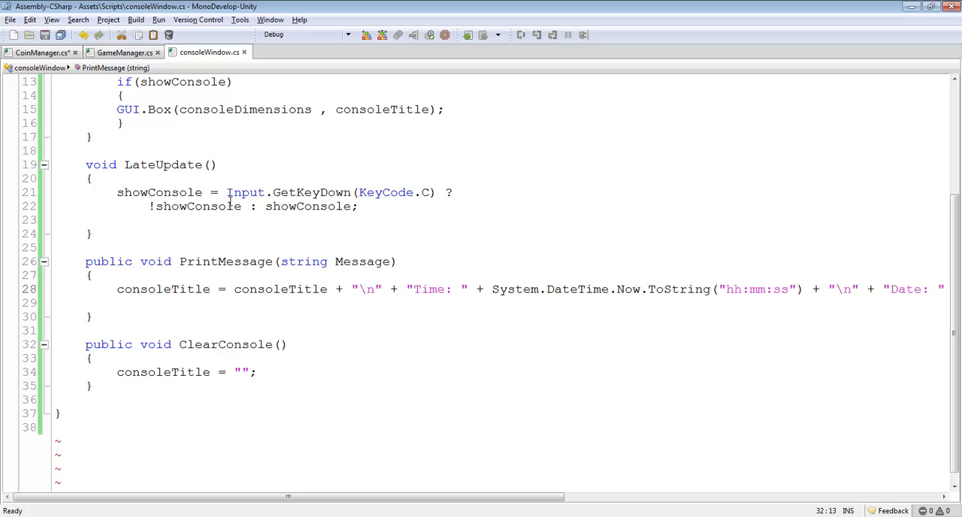
left_click(42, 51)
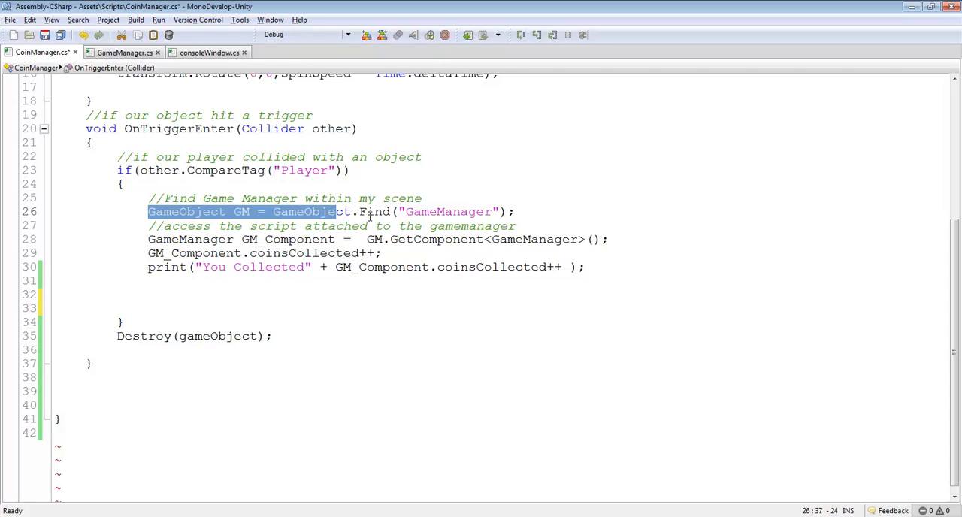
left_click_drag(368, 210, 147, 295)
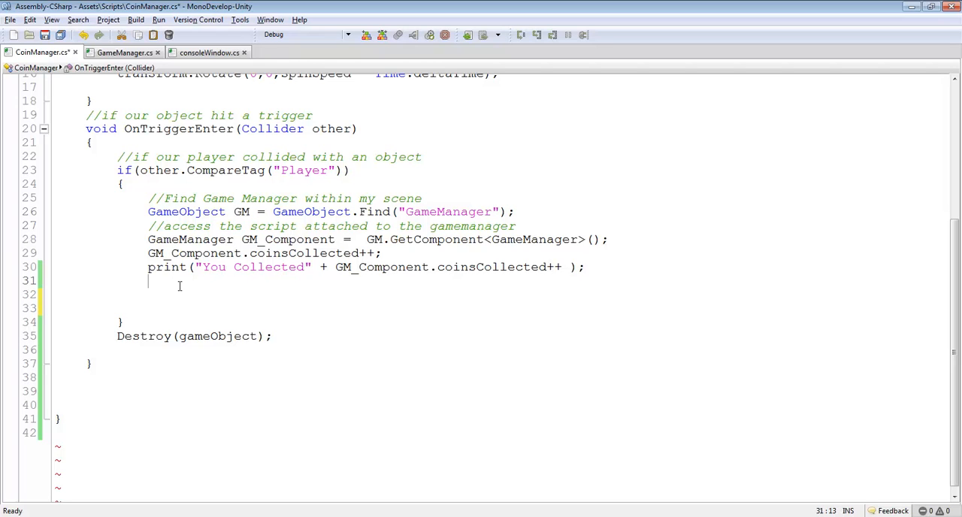
Step: Add the comment '//Send date and number of coins to our console Window' and begin with GM
type("//")
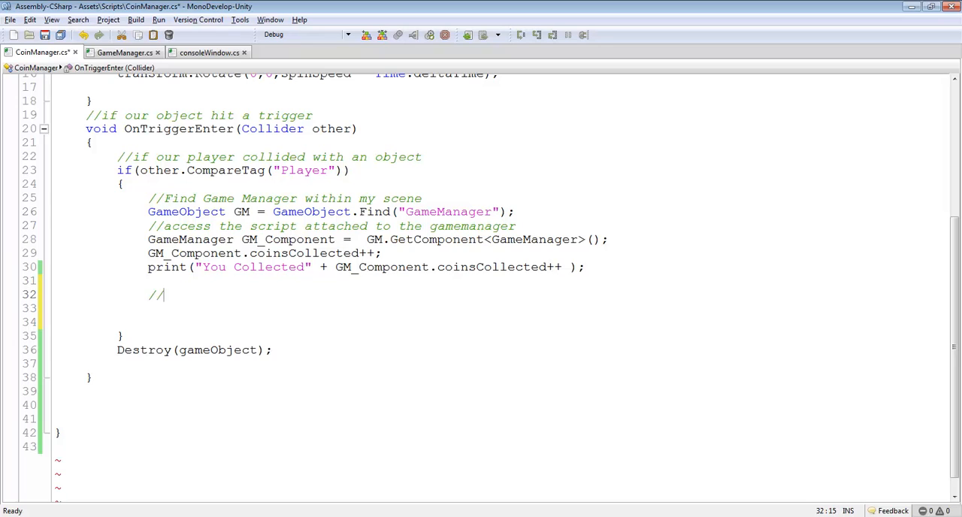
type("Send date and nu")
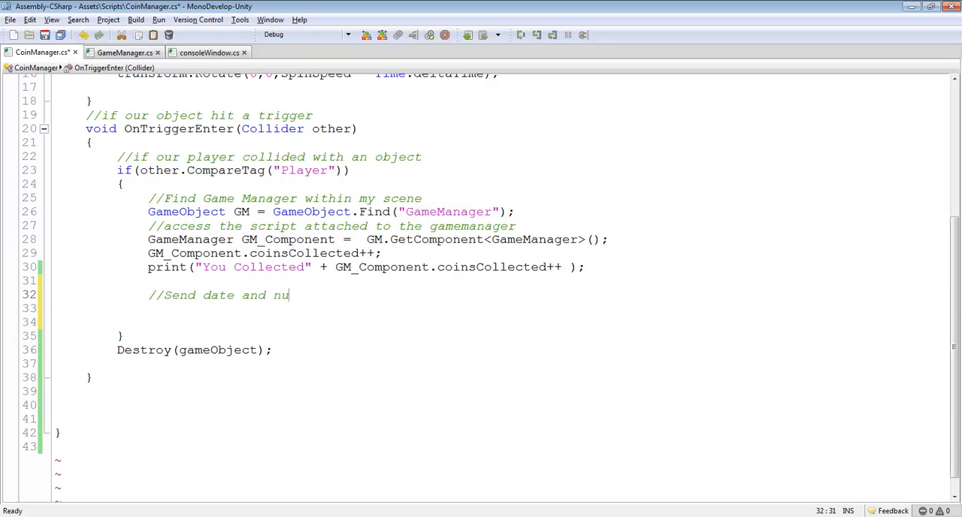
type("mber of coins to our c")
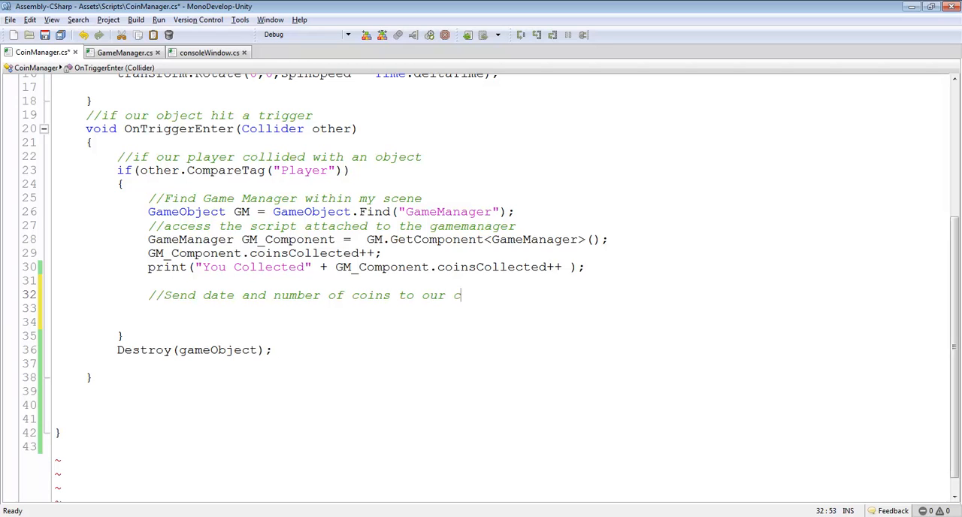
type("onsole Window")
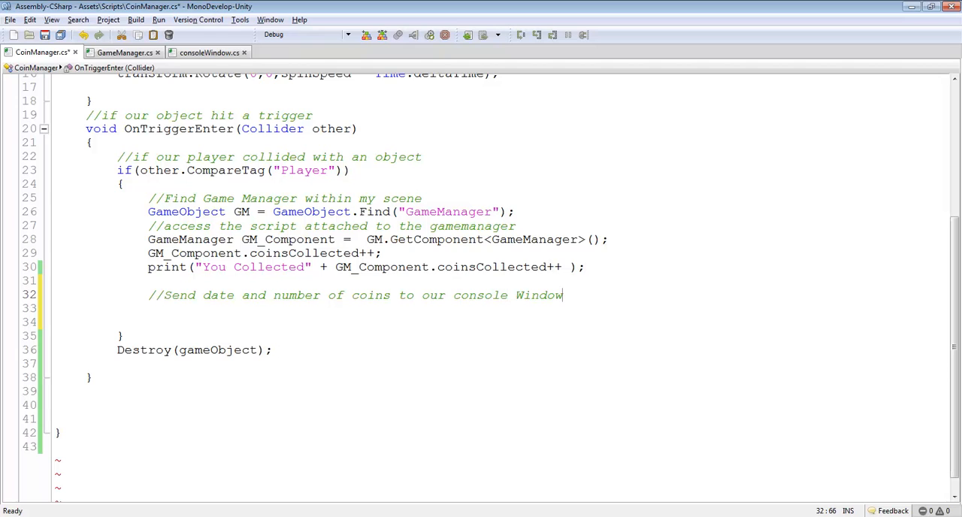
type("GM")
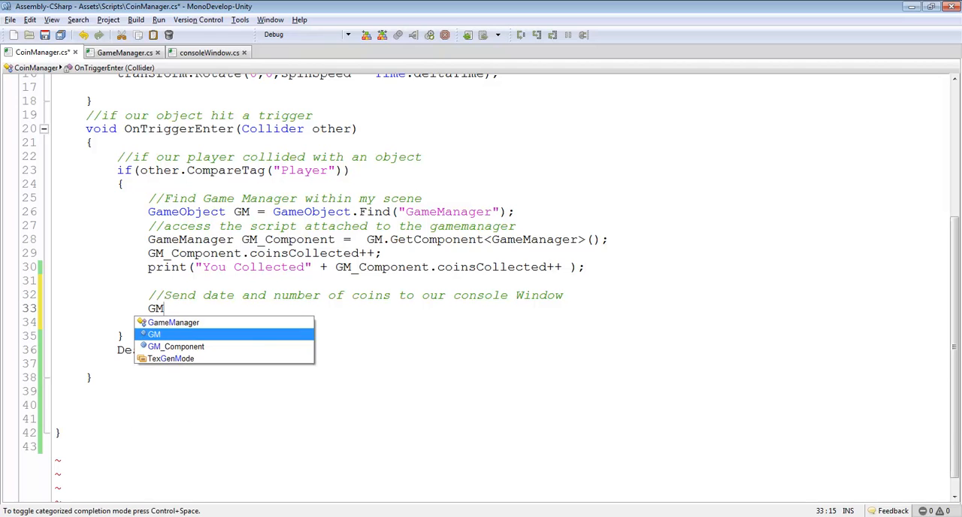
Step: Write GM.SendMessage(); with empty parentheses under the new comment
type(".")
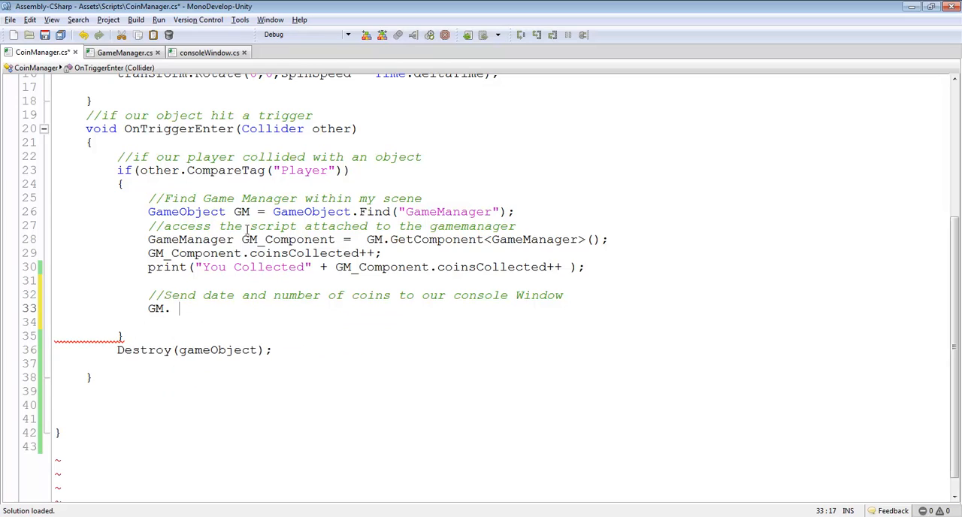
key("BackSpace")
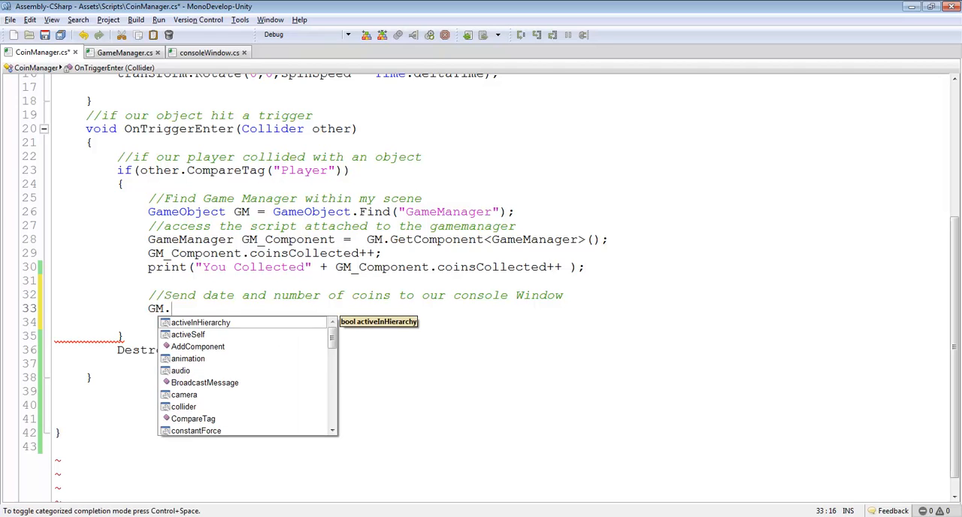
type("SendMessage")
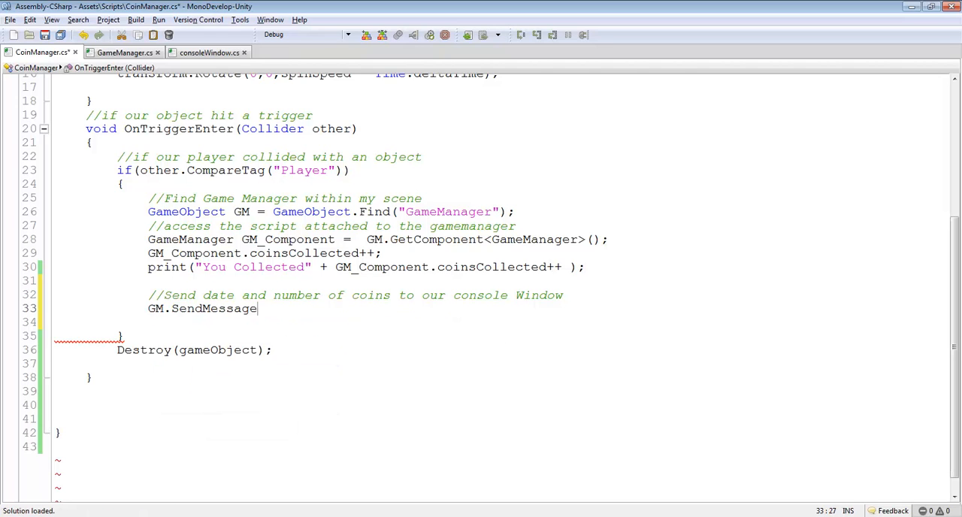
type("();")
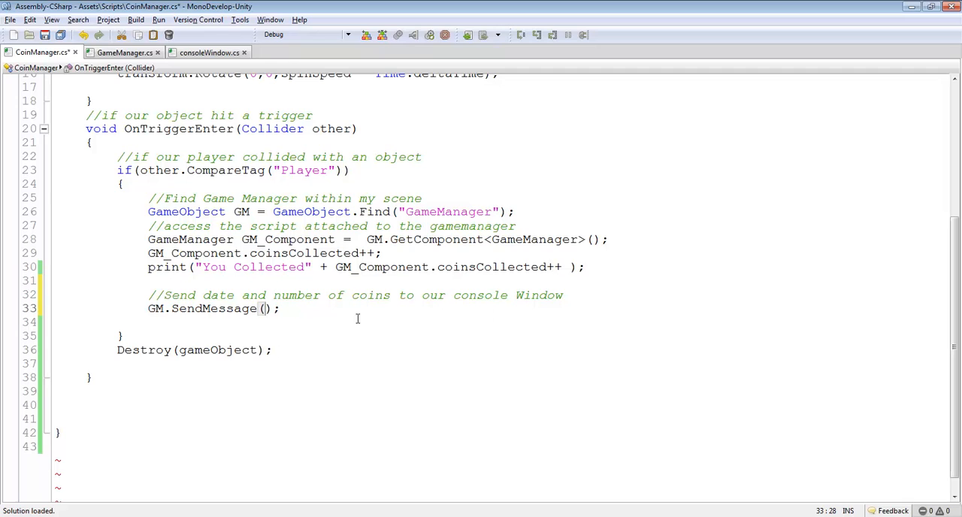
type("\"\"")
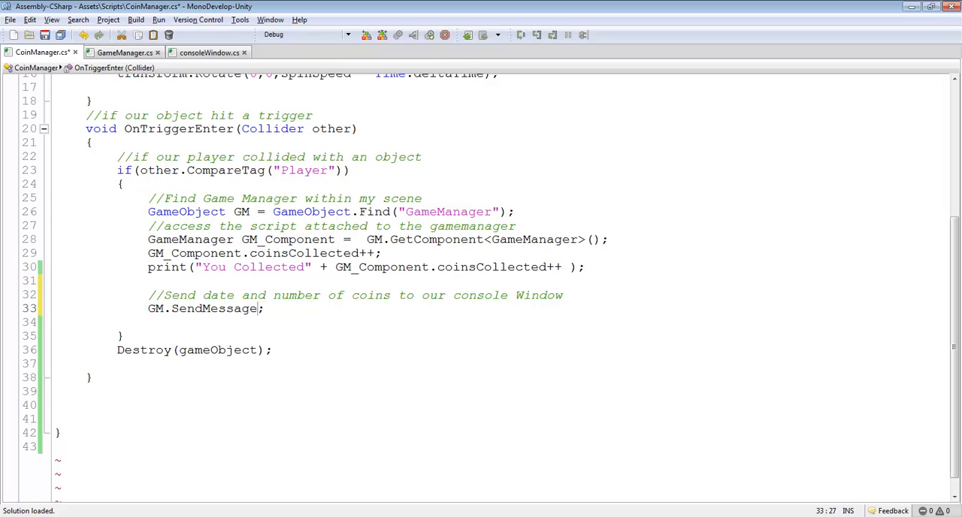
type("()")
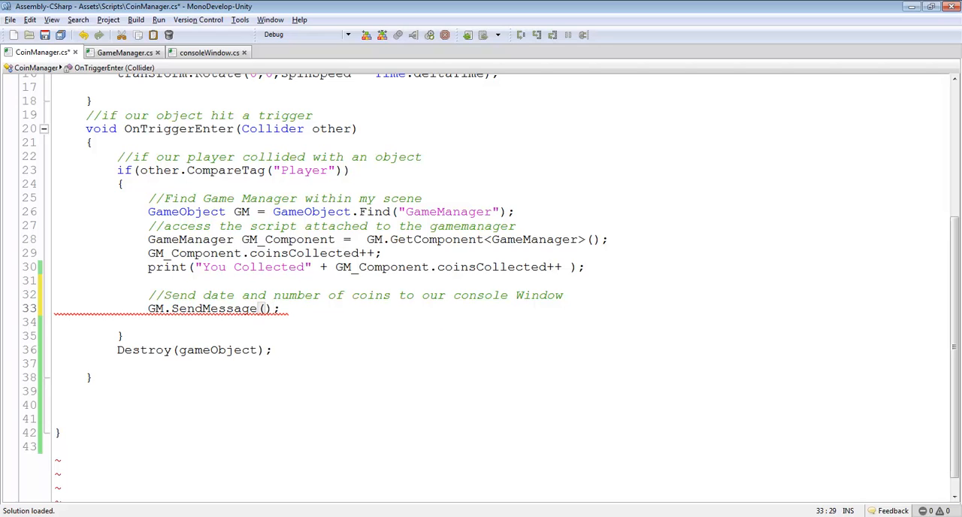
type("(")
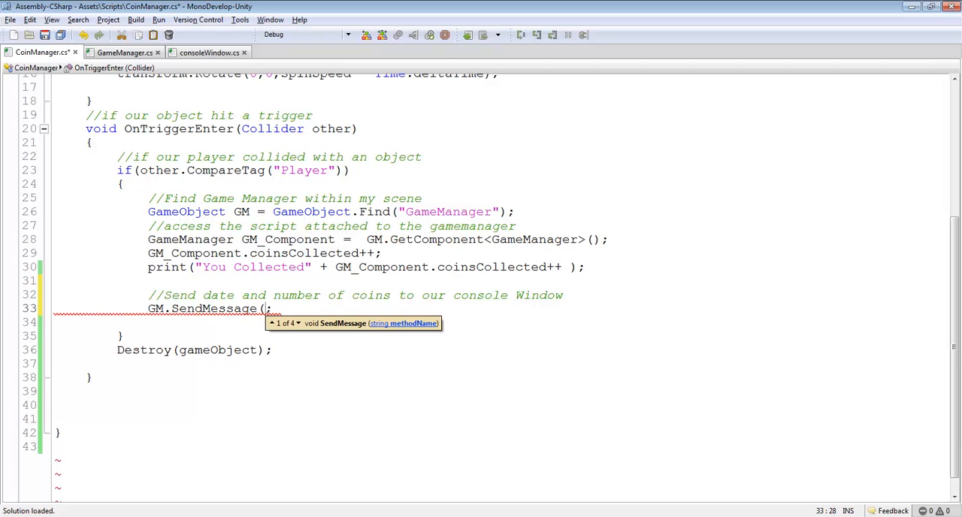
mouse_move(385, 378)
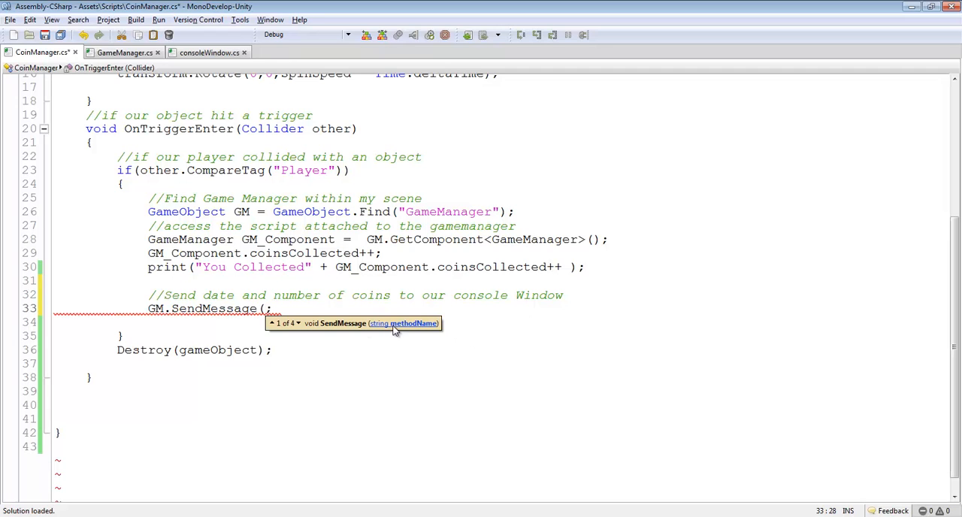
mouse_move(348, 328)
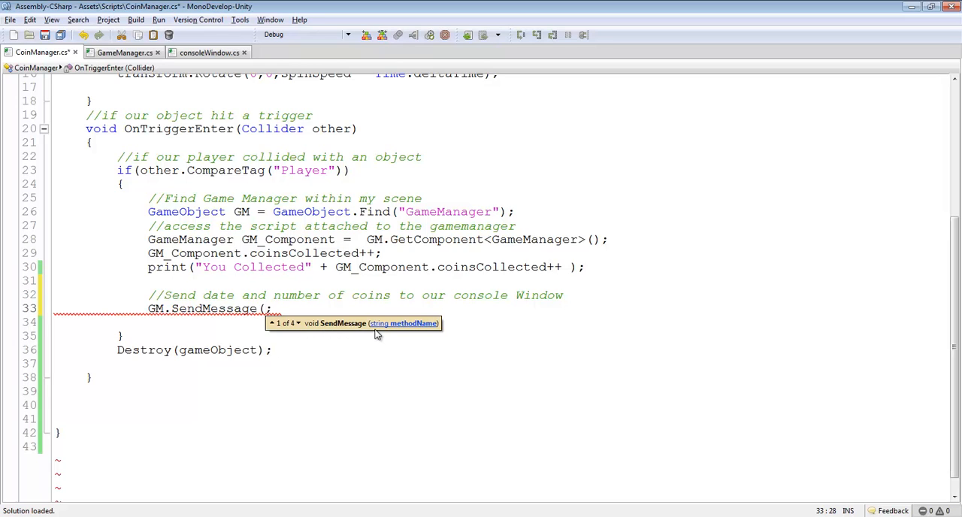
mouse_move(413, 331)
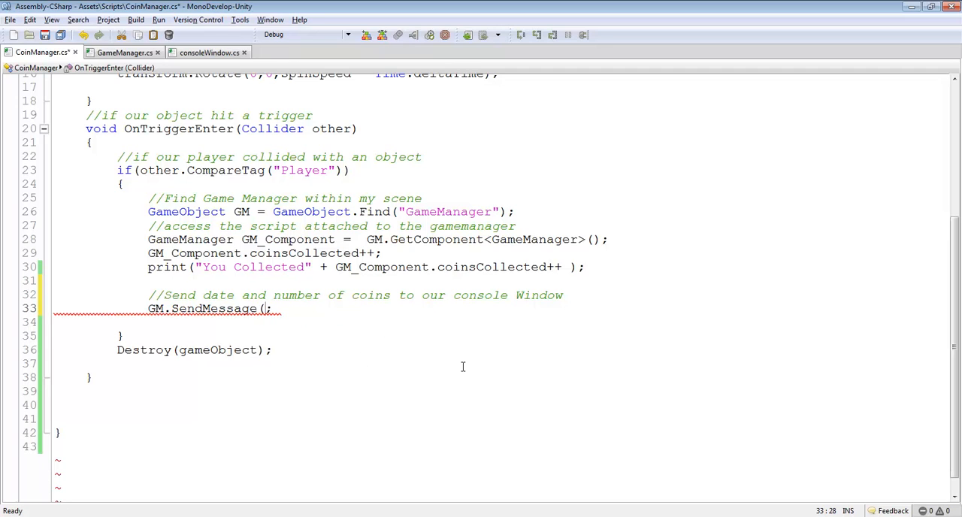
Step: Name "PrintMessage" as the first SendMessage argument
type("\"\")")
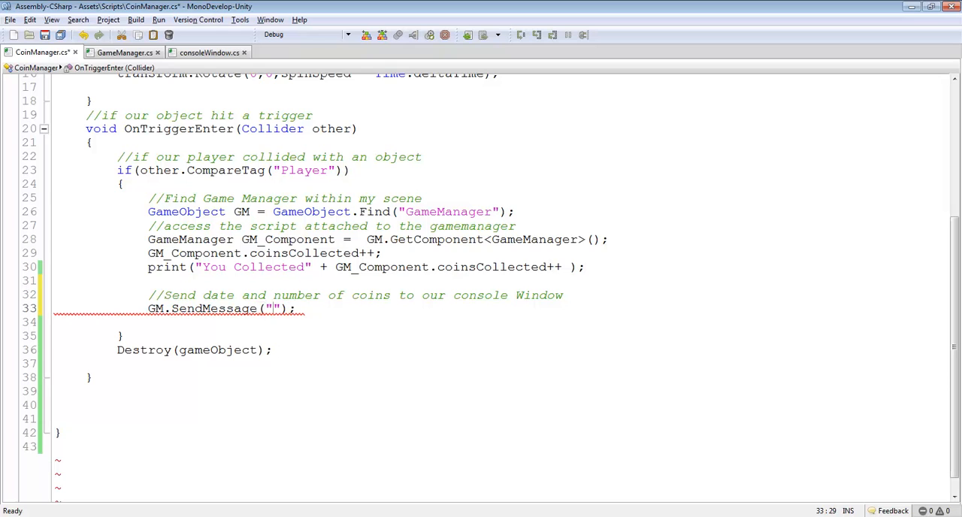
type(",")
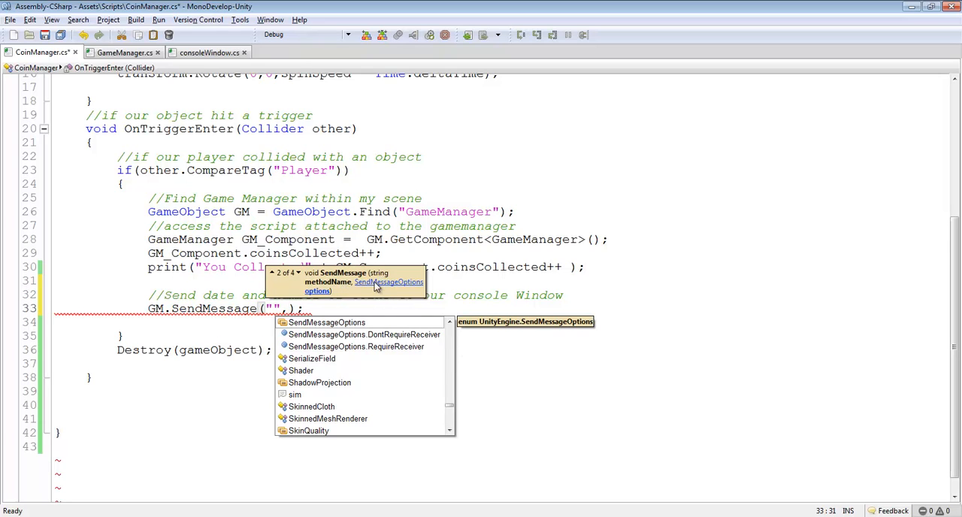
mouse_move(315, 299)
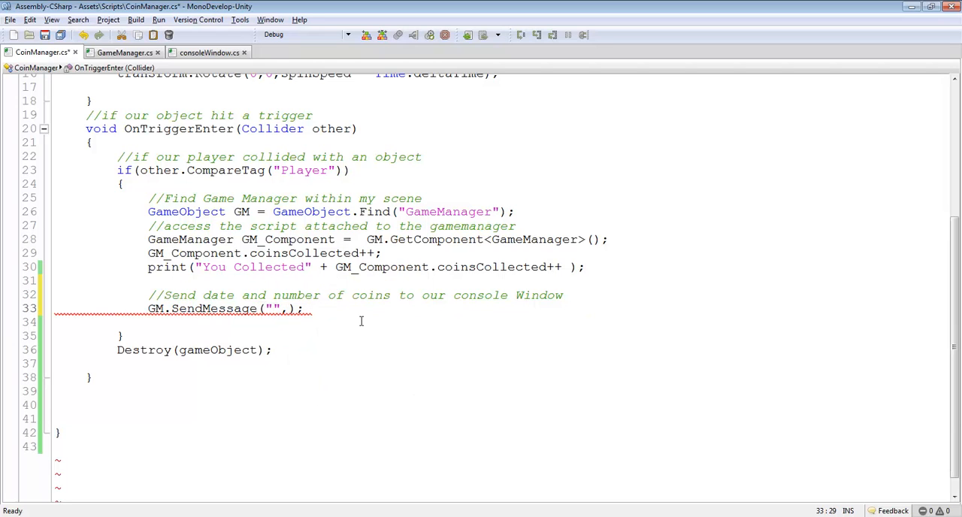
type("PrintMess")
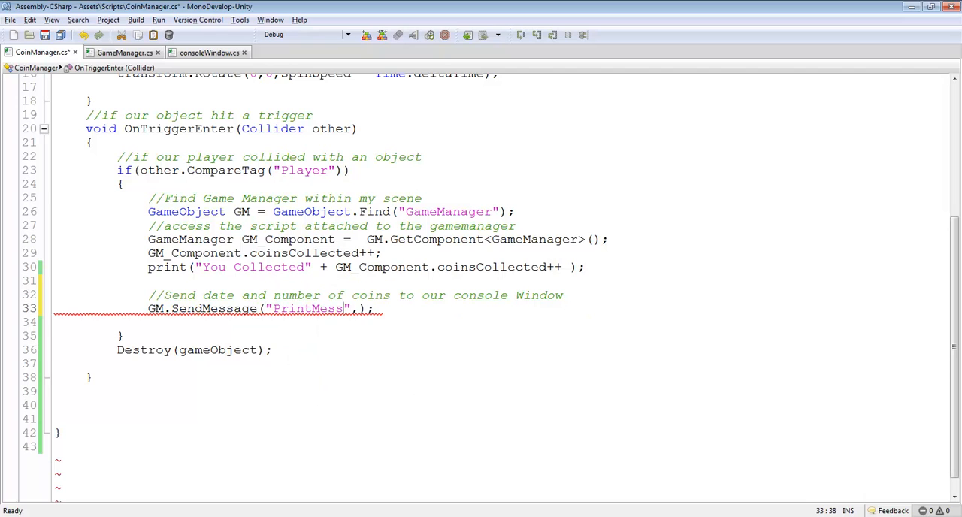
Step: Check PrintMessage's string parameter in consoleWindow.cs, then note GM_Component.coinsCollected++ in CoinManager
left_click(210, 51)
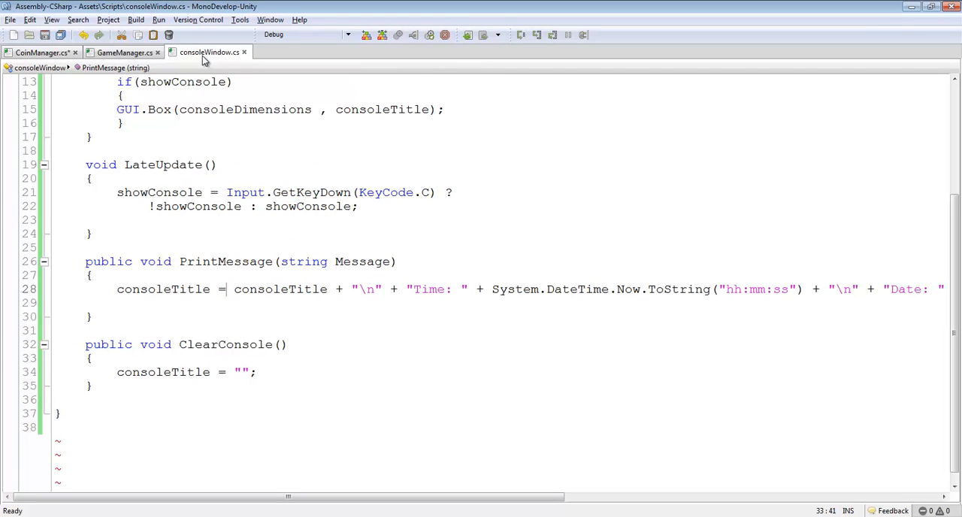
double_click(225, 262)
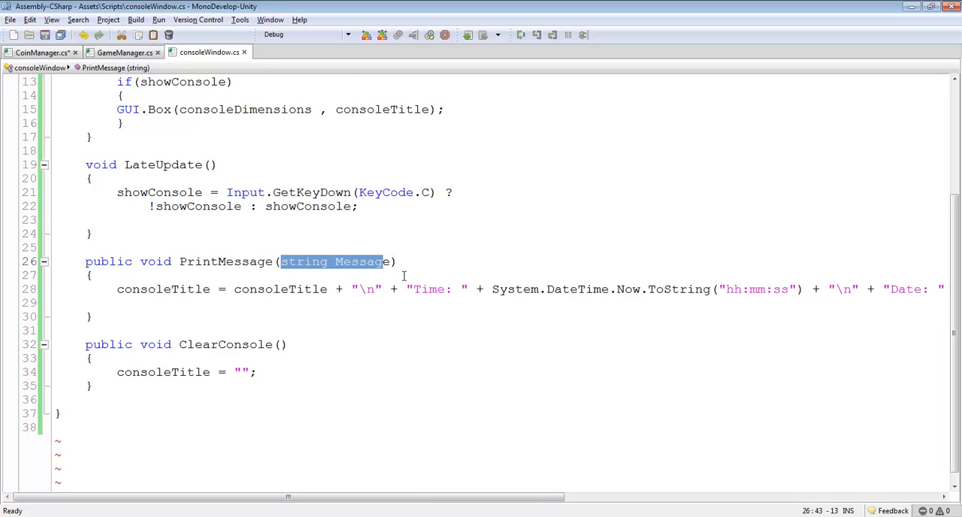
left_click(37, 51)
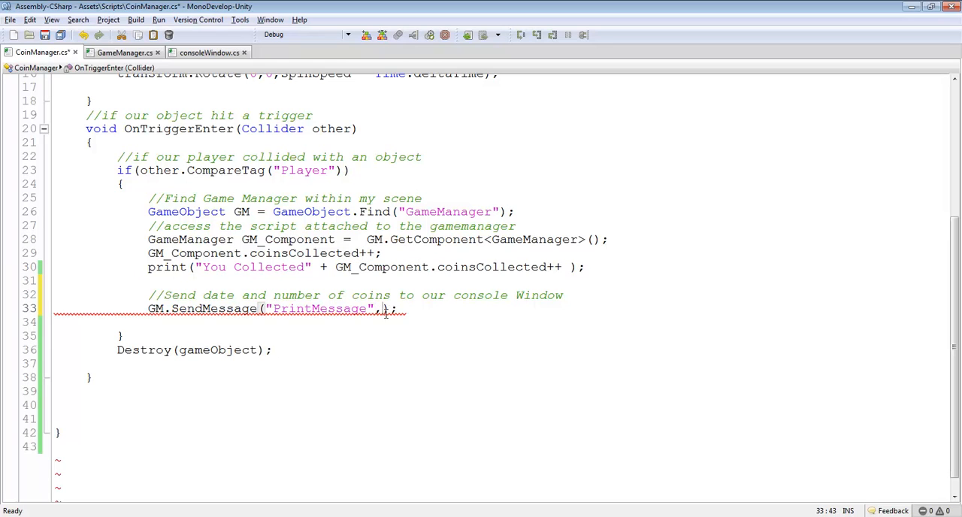
type("GM_Component.coinsCollected++")
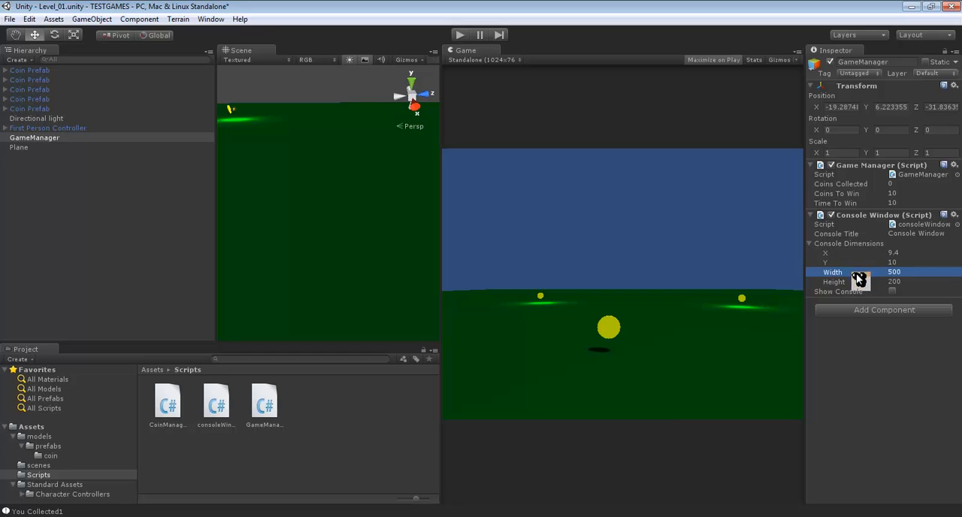
Step: Pass GM_Component.coinsCollected as the second argument after "PrintMessage"
left_click(833, 281)
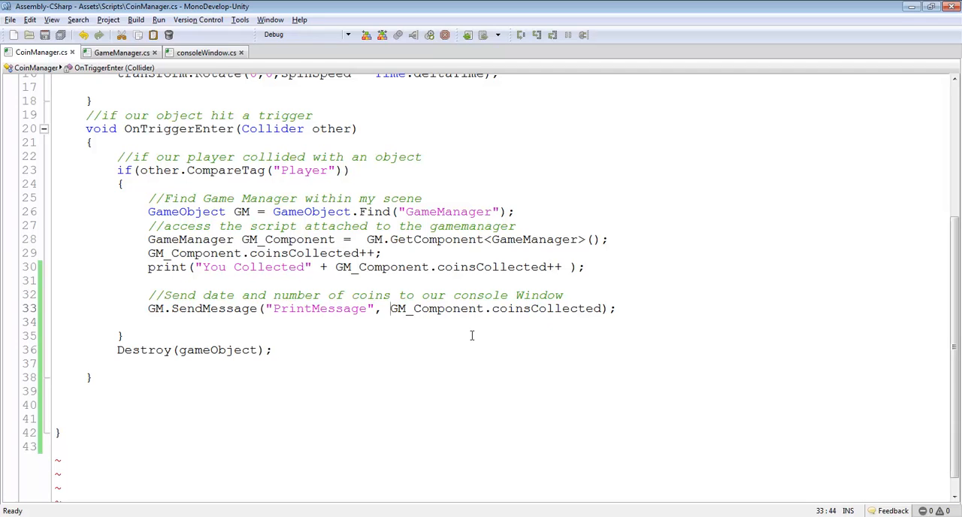
Step: Prefix the argument with "Coins Collected: " + so the message includes the label
type("\"\"")
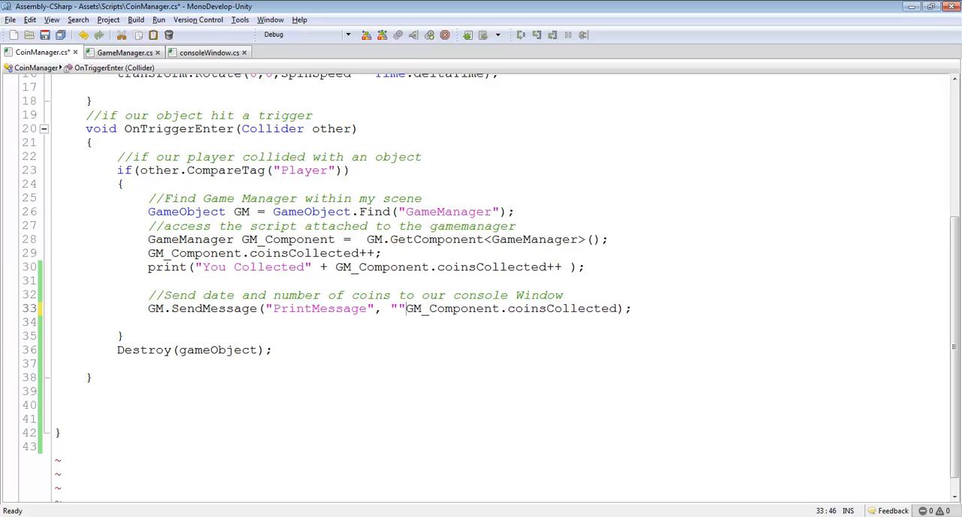
type("+")
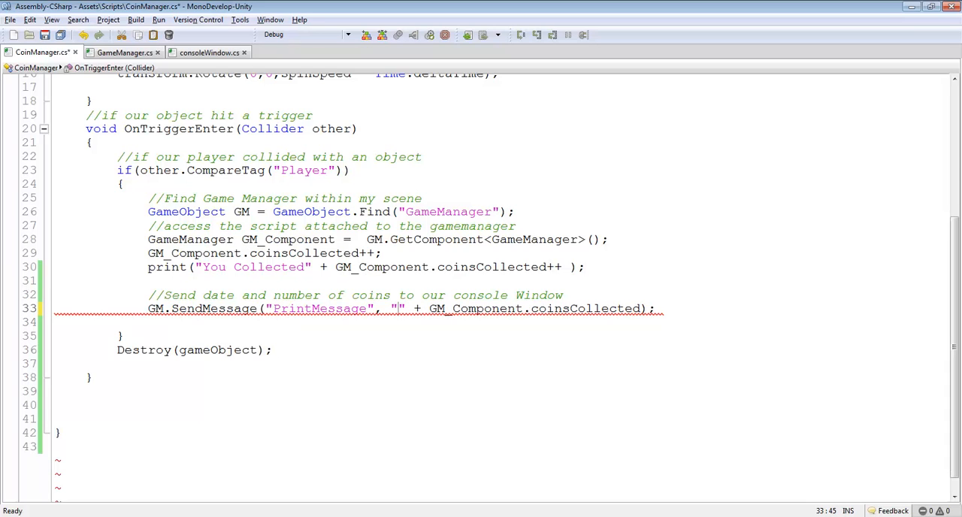
type("Coins Collec")
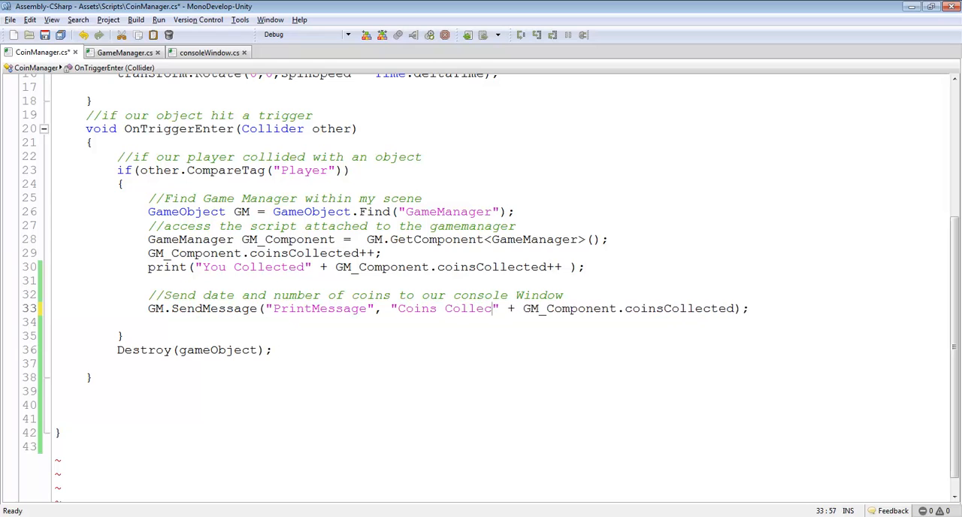
type("ted:")
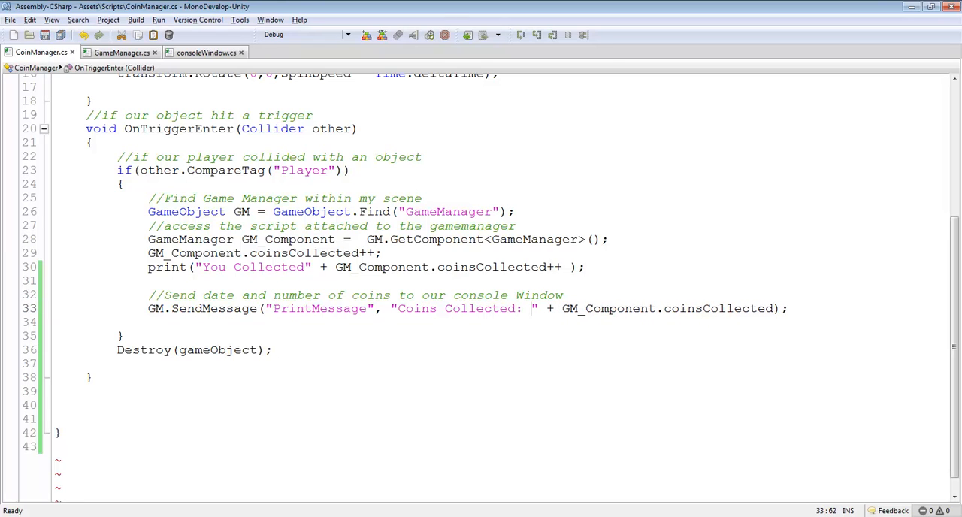
Step: Play the game in Unity, see Coins Collected: 2 in the console window, then stop
left_click(460, 35)
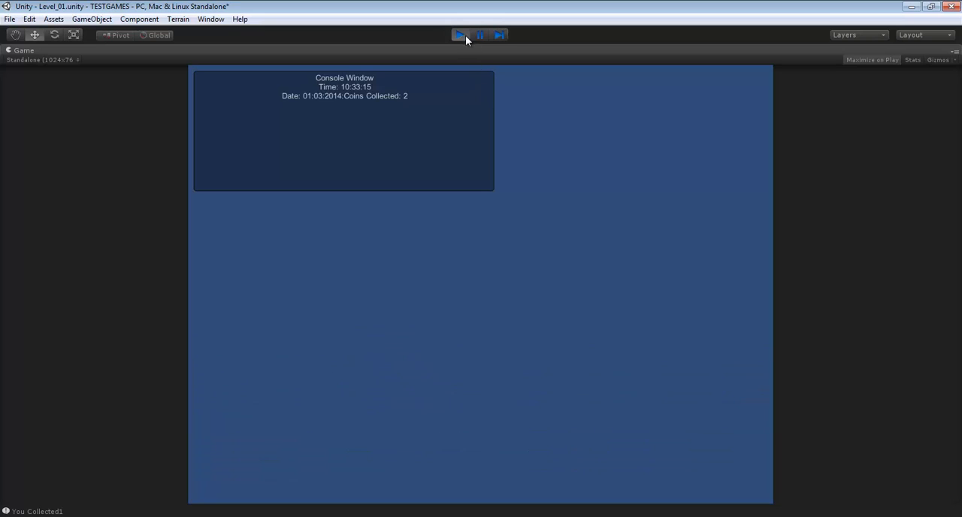
left_click(460, 35)
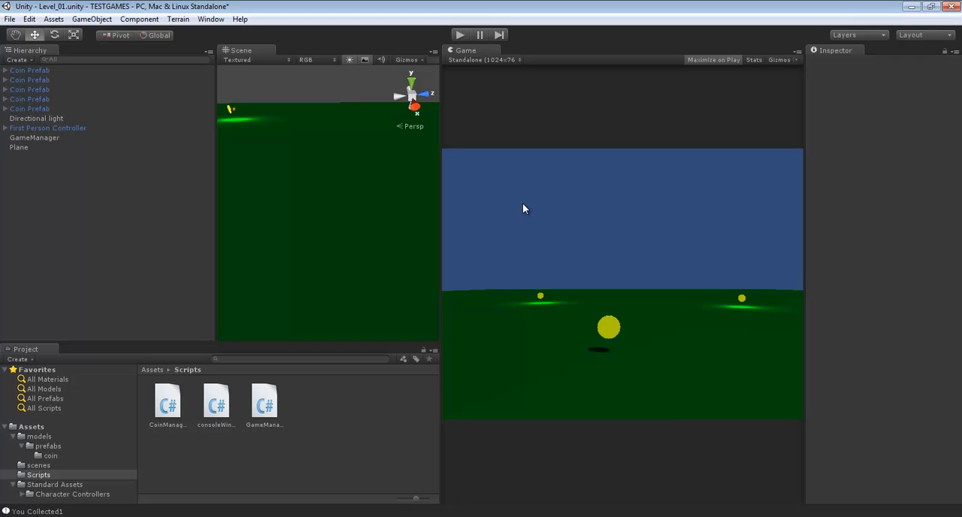
mouse_move(609, 250)
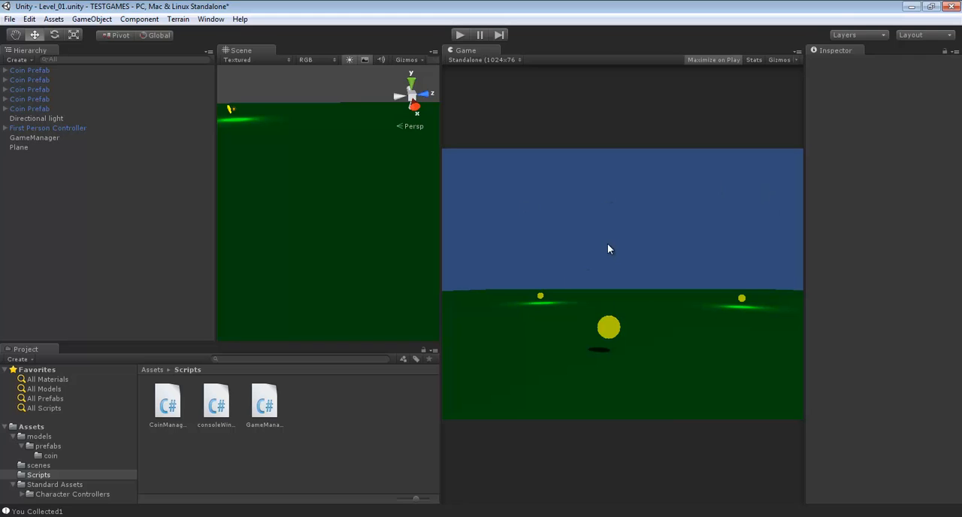
mouse_move(641, 259)
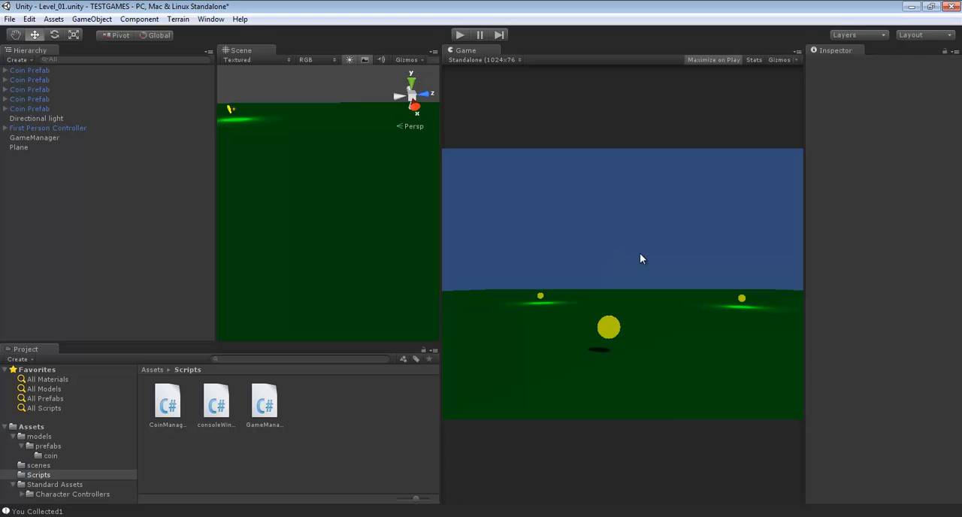